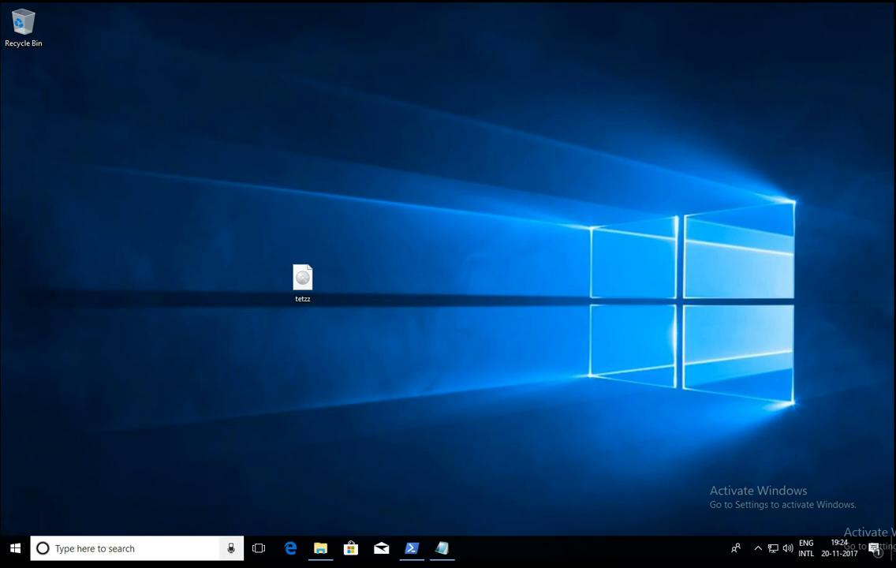
{"action": "mouse_move", "coordinate": [474, 344]}
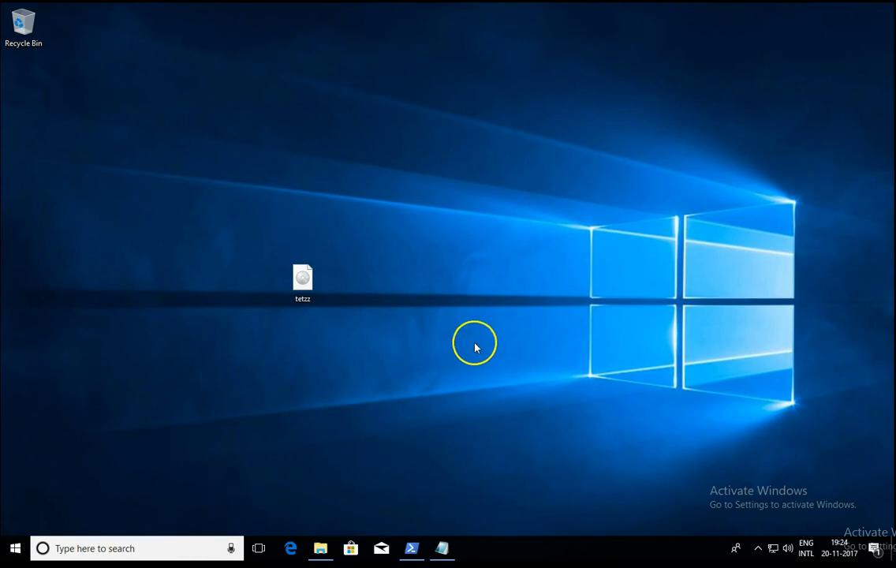
{"action": "mouse_move", "coordinate": [477, 347]}
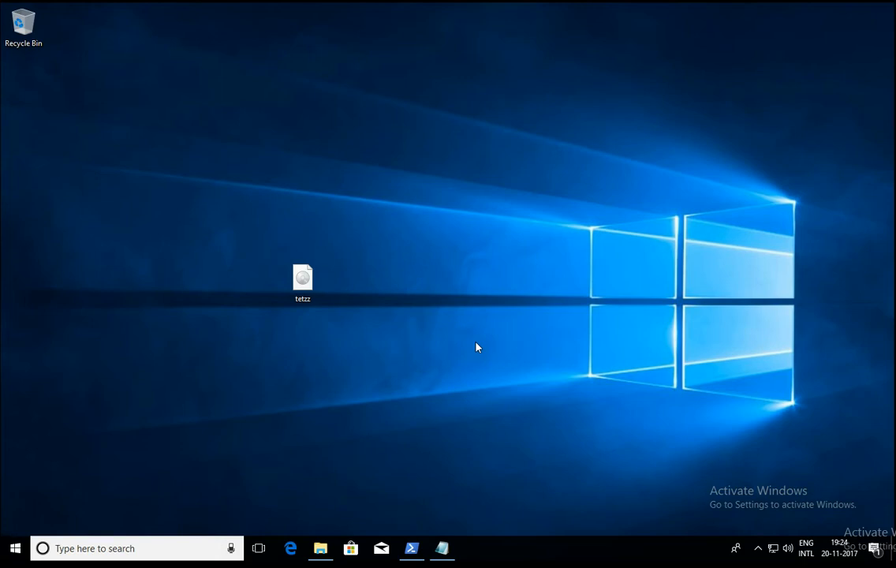
{"action": "mouse_move", "coordinate": [476, 306]}
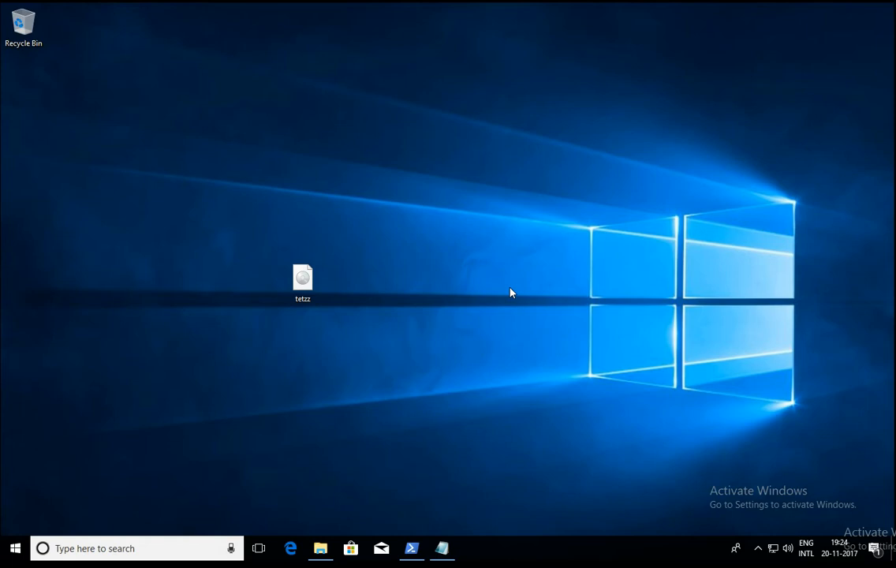
Move the ISO file higher on the desktop and mount it as a virtual DVD drive by double-click
{"action": "left_click", "coordinate": [303, 278]}
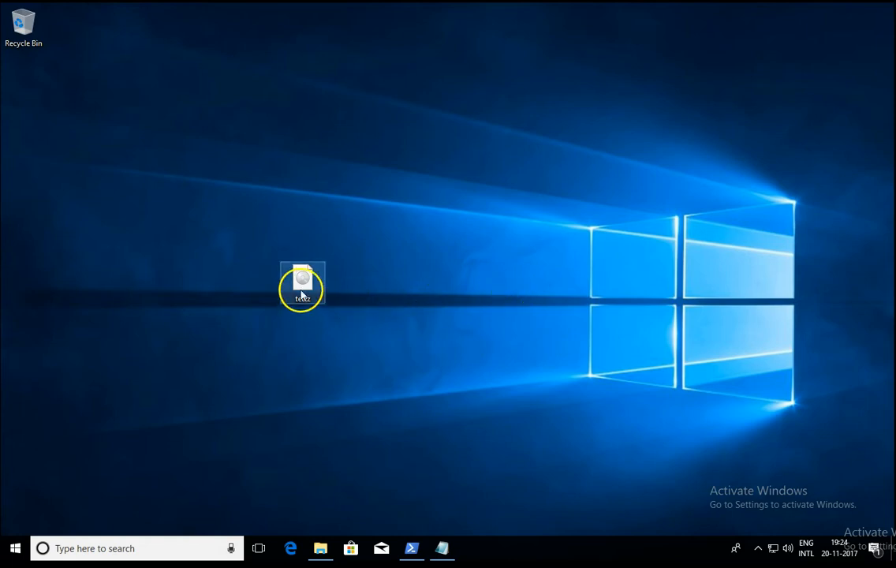
{"action": "left_click_drag", "start_coordinate": [303, 284], "coordinate": [395, 158]}
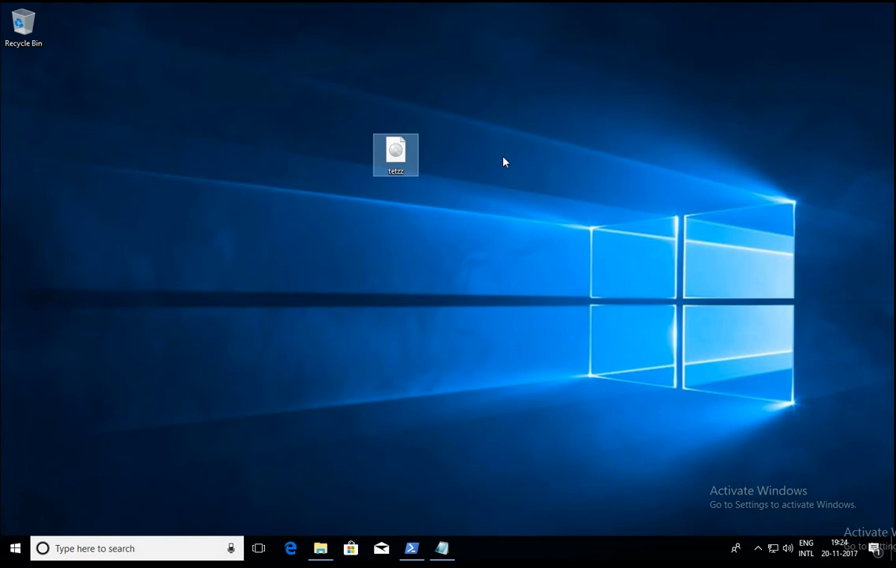
{"action": "left_click", "coordinate": [395, 154]}
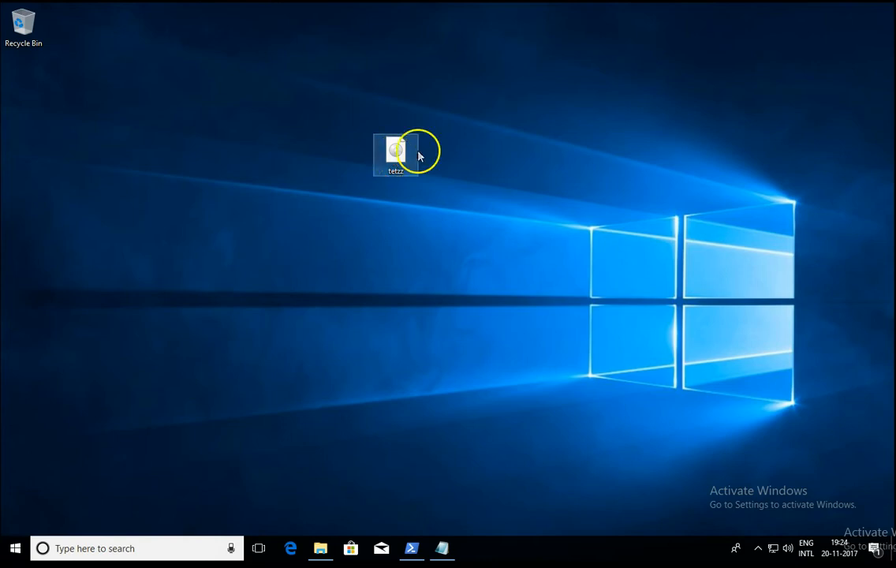
{"action": "double_click", "coordinate": [394, 151]}
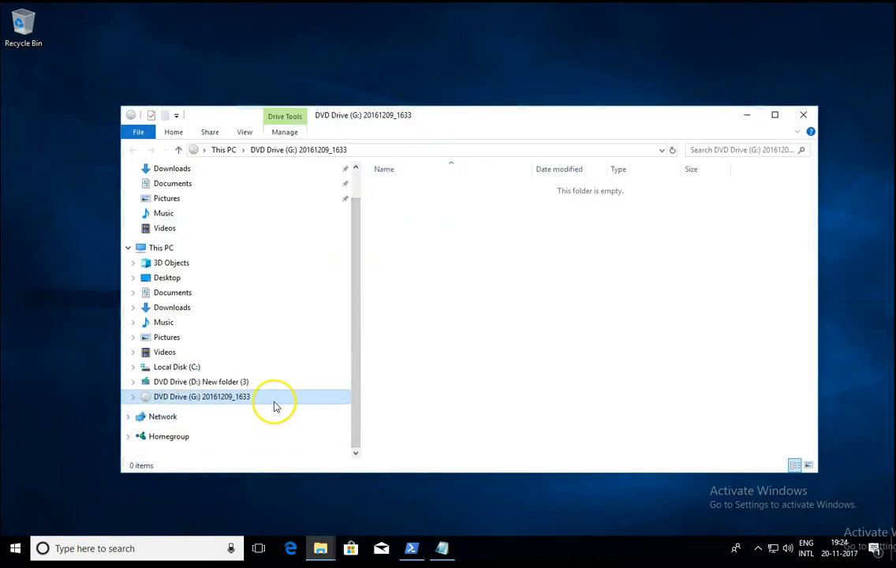
Eject the mounted DVD drive and bring up a new File Explorer window
{"action": "right_click", "coordinate": [202, 396]}
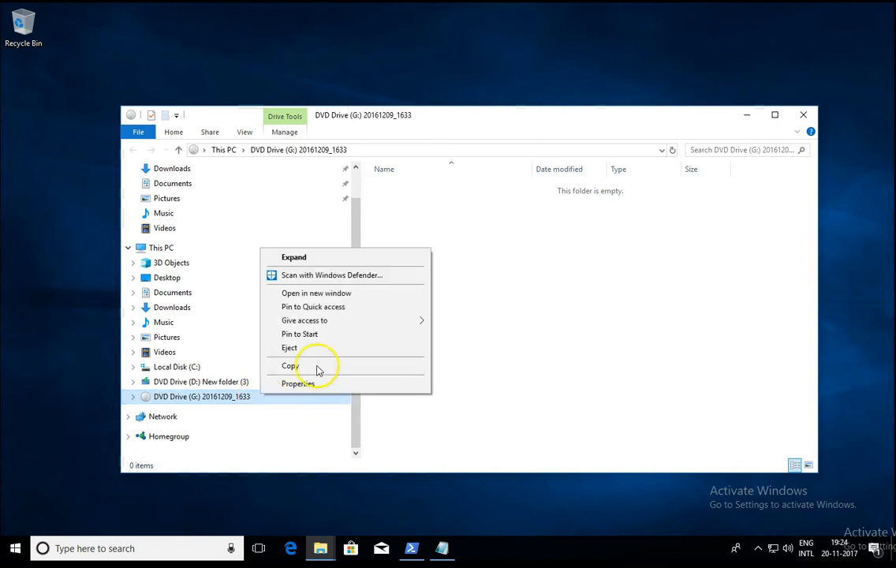
{"action": "mouse_move", "coordinate": [357, 348]}
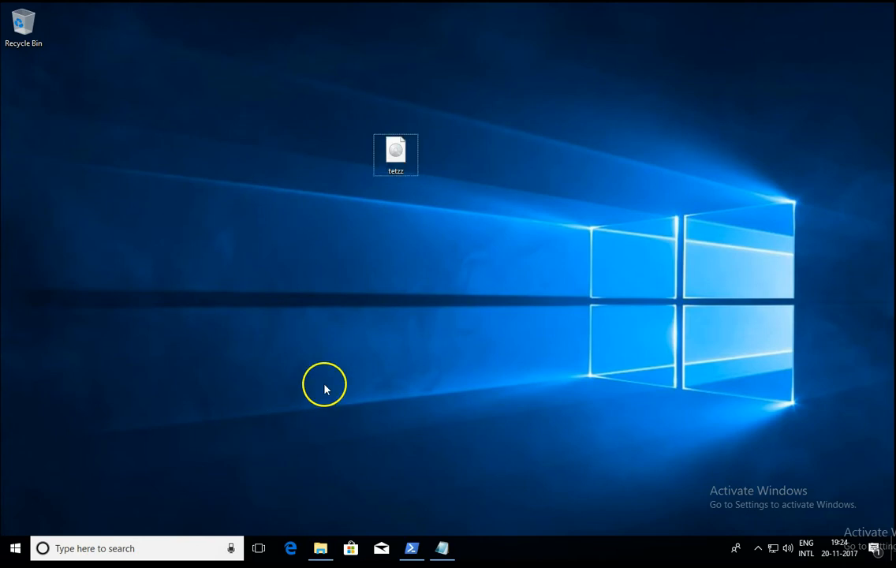
{"action": "left_click", "coordinate": [318, 549]}
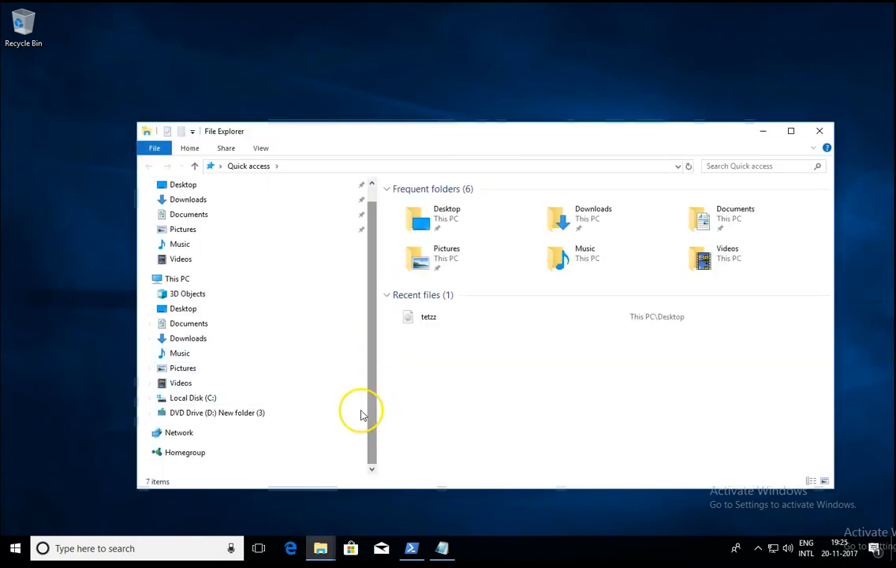
Mount the ISO as drive E: using the context-menu Mount command
{"action": "left_click", "coordinate": [178, 278]}
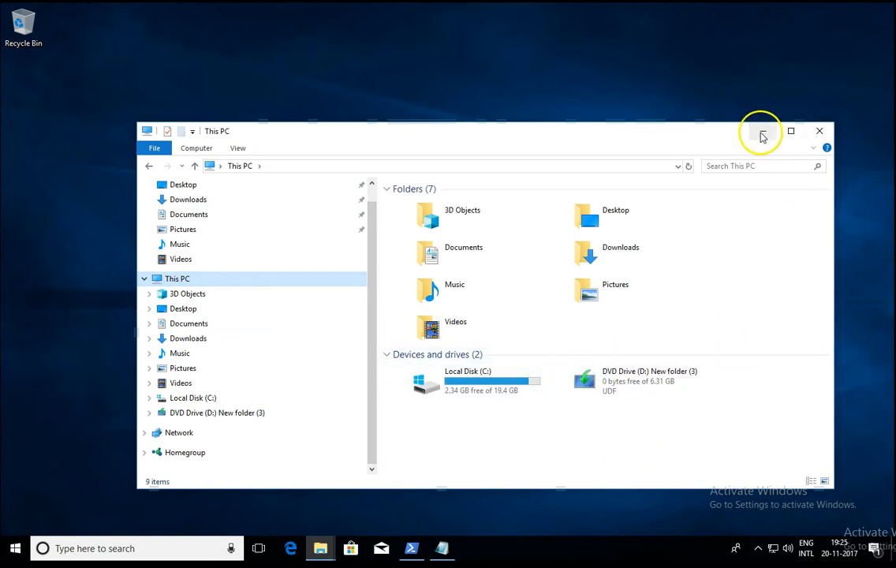
{"action": "right_click", "coordinate": [396, 155]}
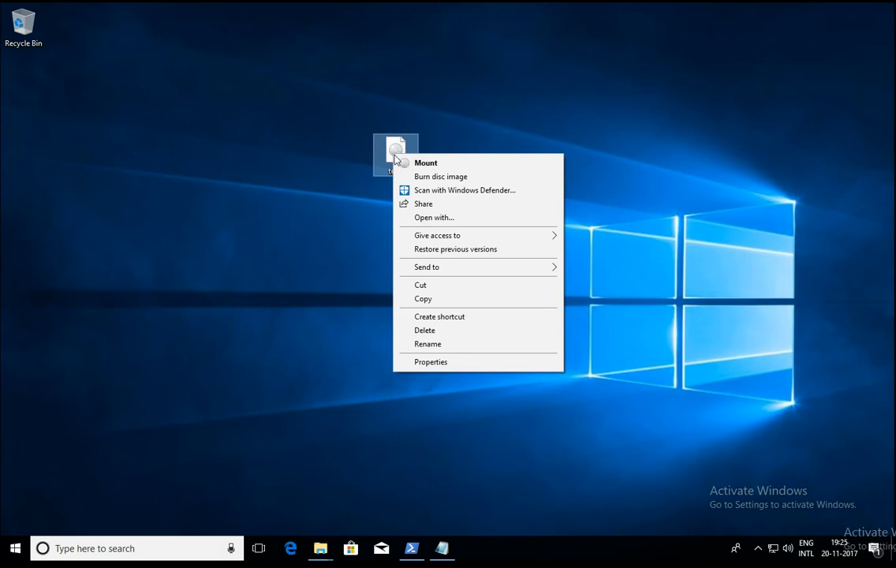
{"action": "left_click", "coordinate": [426, 162]}
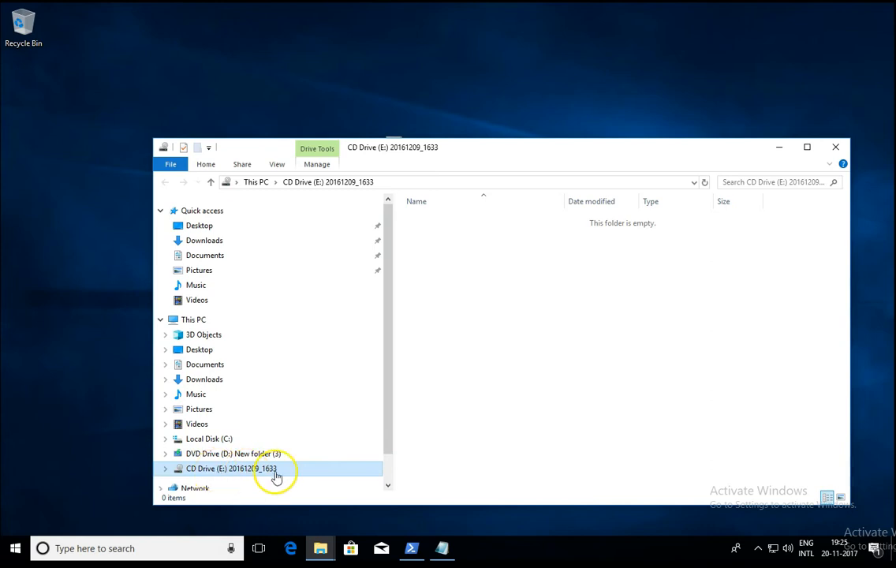
Check the new E: drive under This PC, then close the Explorer window
{"action": "left_click", "coordinate": [192, 319]}
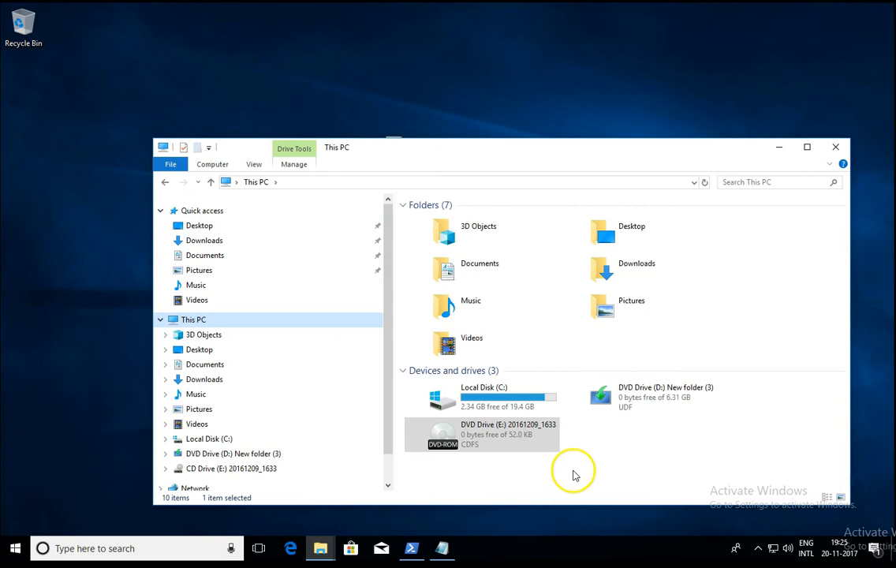
{"action": "mouse_move", "coordinate": [565, 477]}
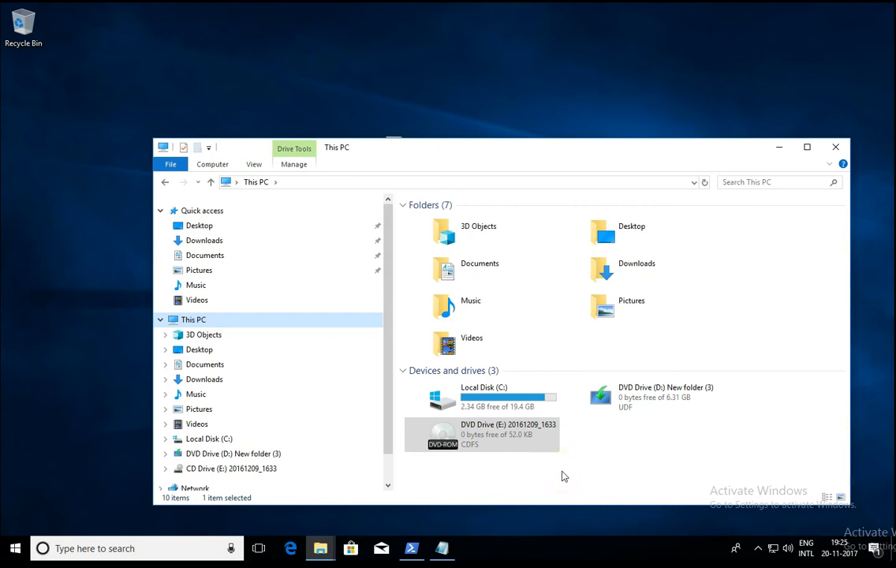
{"action": "mouse_move", "coordinate": [666, 439]}
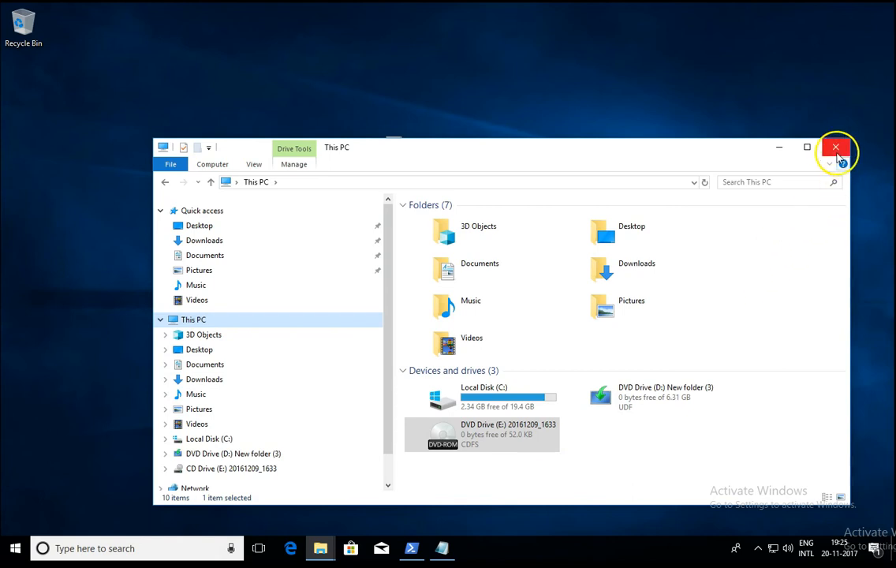
{"action": "left_click", "coordinate": [836, 147]}
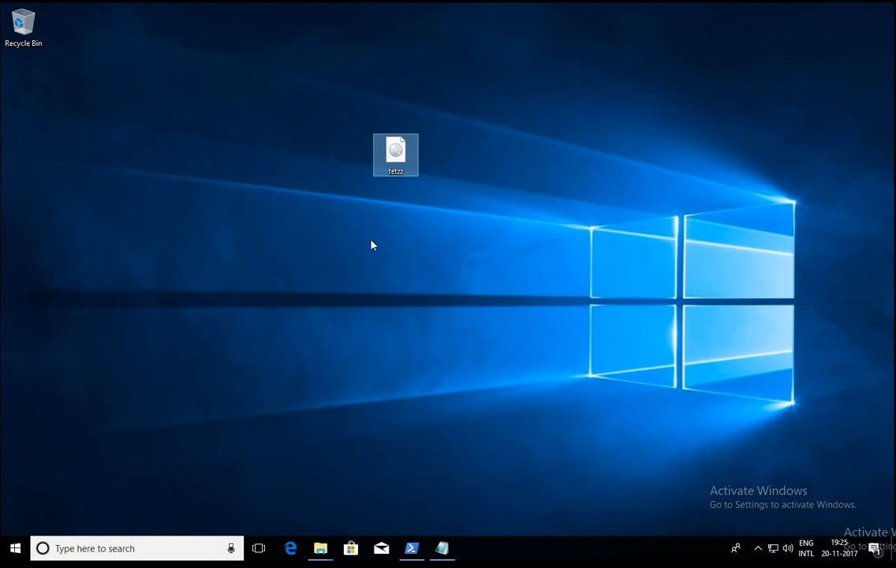
{"action": "mouse_move", "coordinate": [432, 239]}
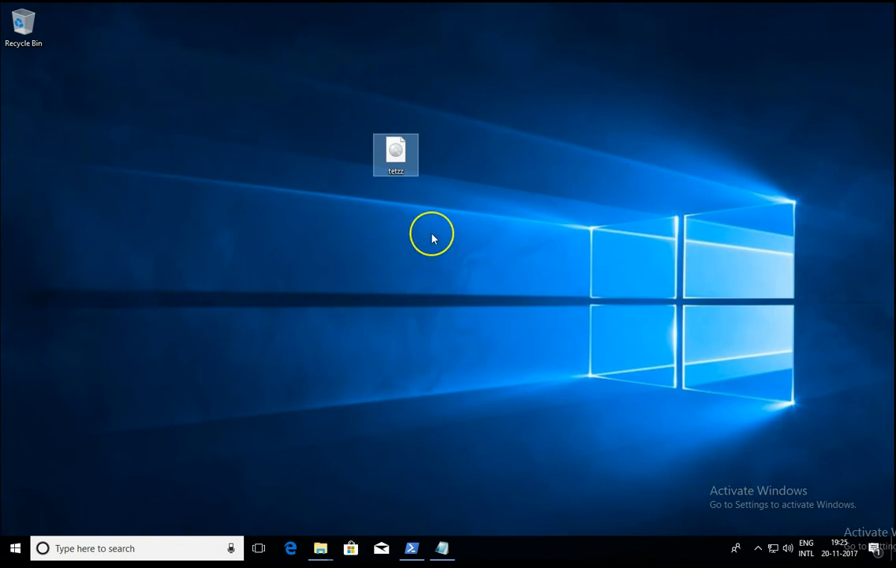
Launch Windows PowerShell from the Start search
{"action": "left_click", "coordinate": [14, 548]}
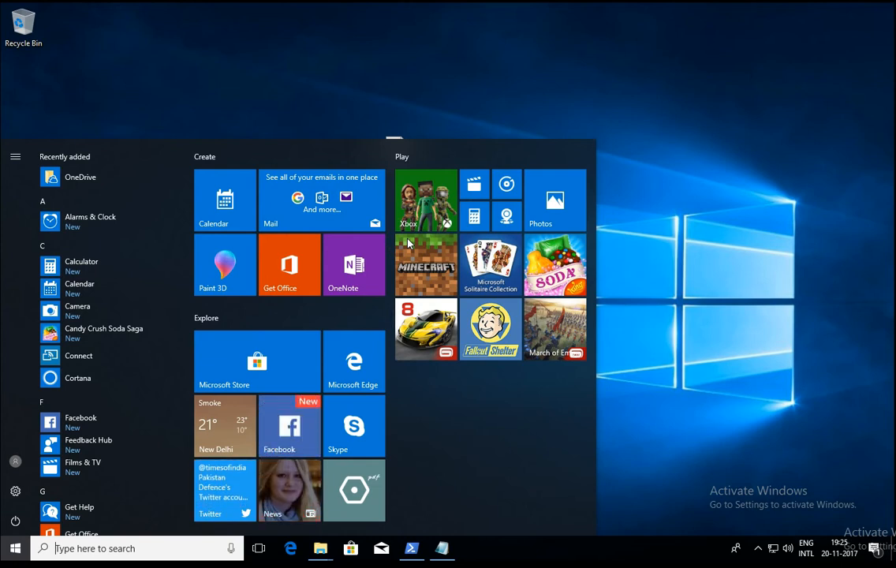
{"action": "type", "text": "powershell"}
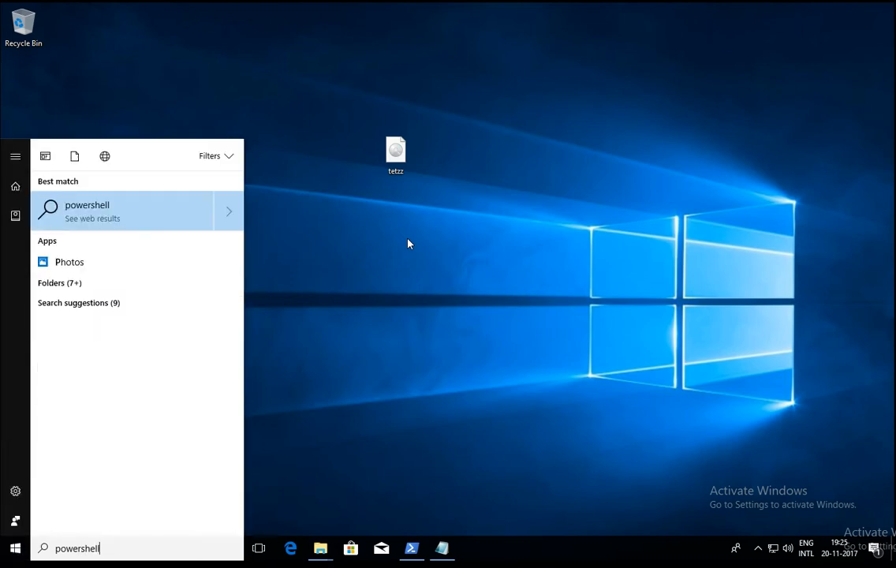
{"action": "left_click", "coordinate": [454, 252]}
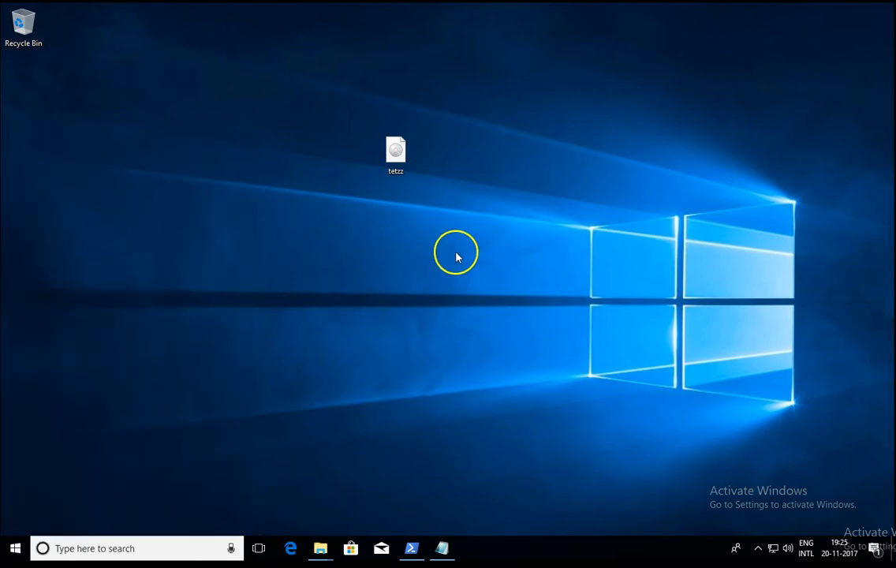
Enter the partial command Mount-DiskImage -ImagePath "" in PowerShell
{"action": "left_click", "coordinate": [410, 547]}
{"action": "type", "text": "Mount-DiskImage"}
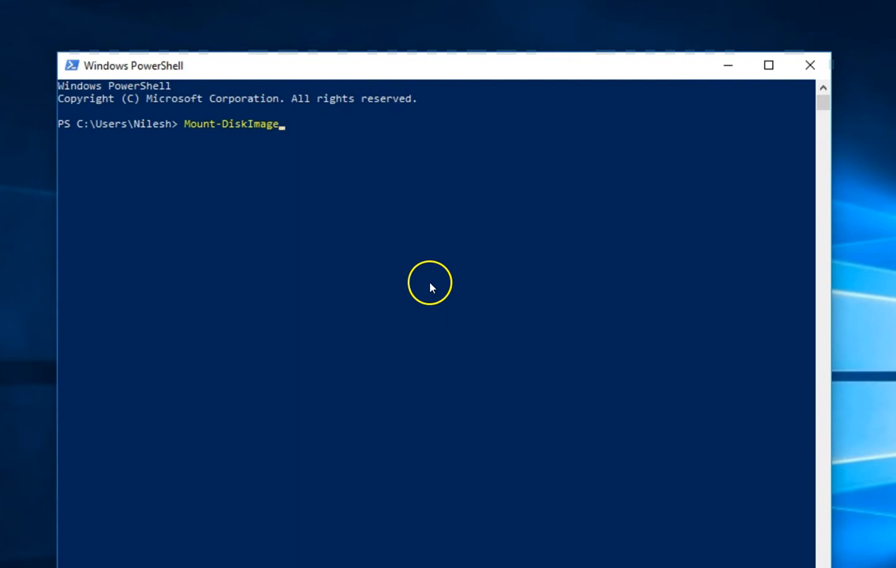
{"action": "type", "text": "-im"}
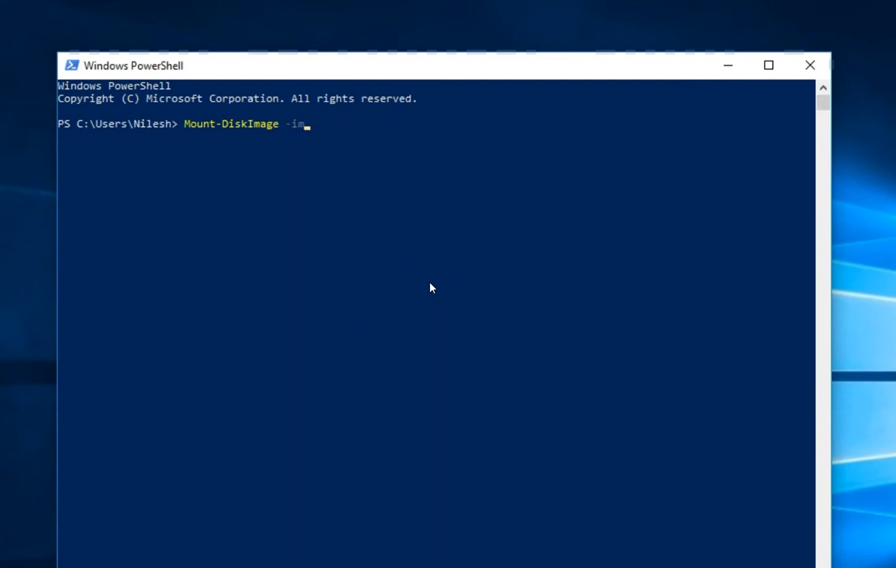
{"action": "type", "text": "agePath"}
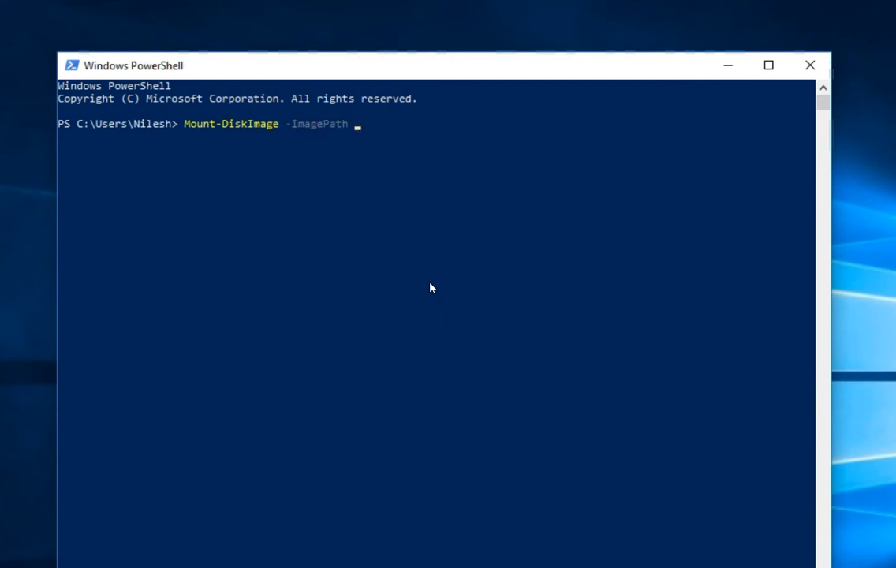
{"action": "type", "text": "\"\""}
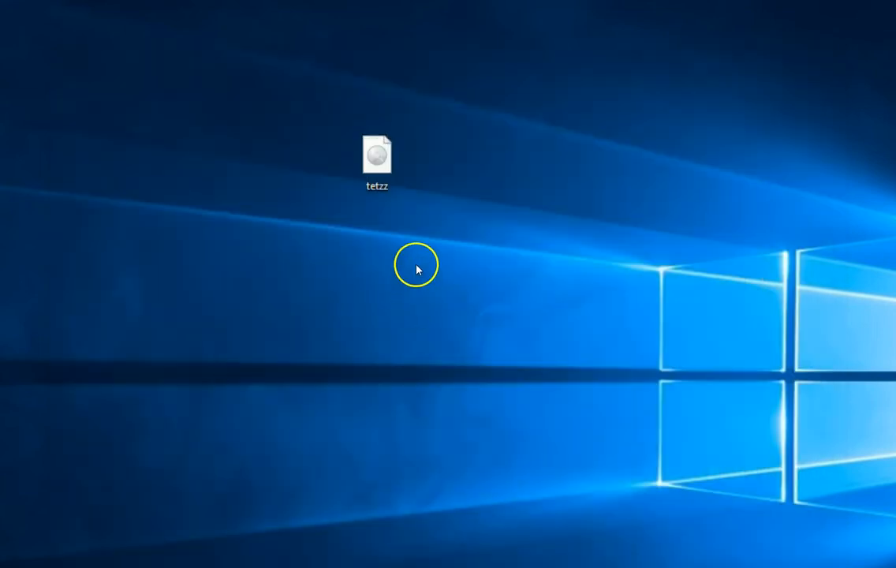
Copy the tetzz file's folder location C:\Users\Nilesh\Desktop from its Properties dialog
{"action": "right_click", "coordinate": [375, 155]}
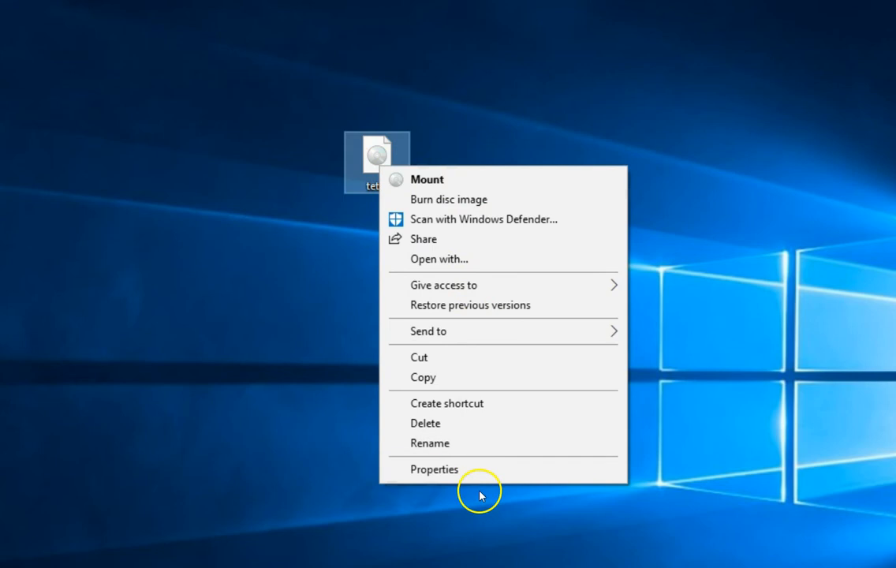
{"action": "left_click", "coordinate": [436, 470]}
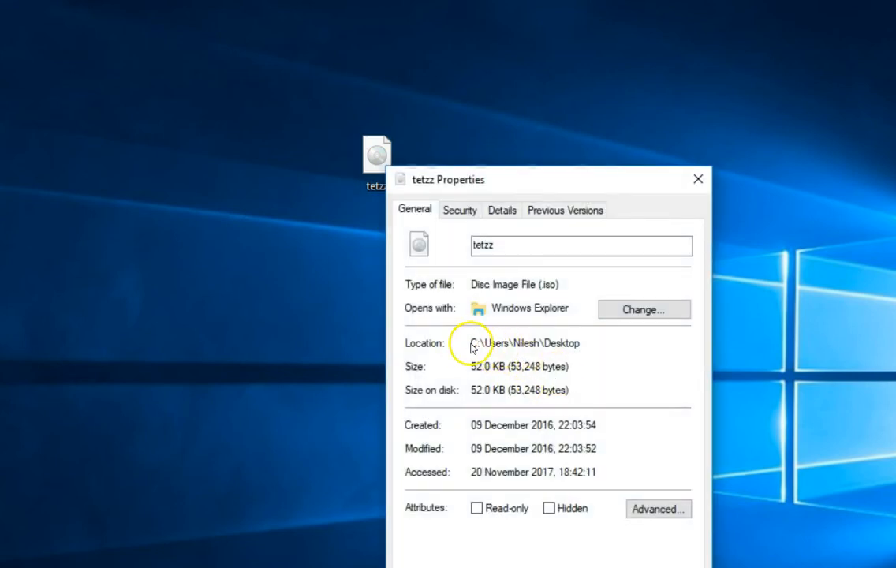
{"action": "double_click", "coordinate": [525, 342]}
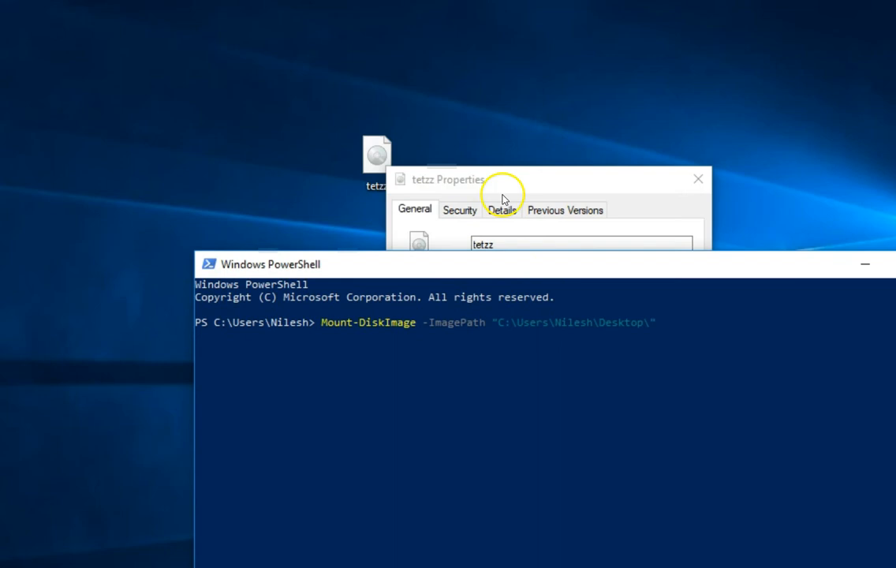
Complete the path with tetzz.iso and run Mount-DiskImage
{"action": "type", "text": "tetzz"}
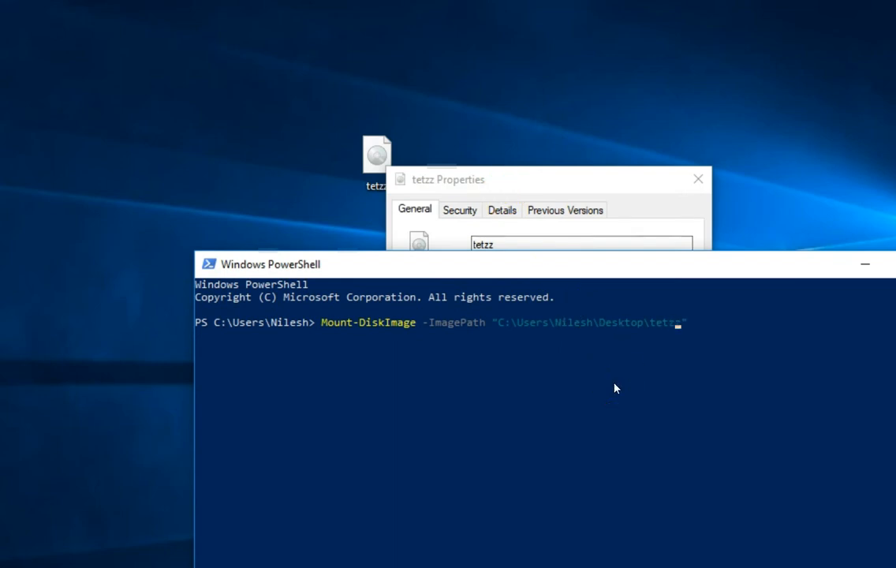
{"action": "type", "text": ".iso"}
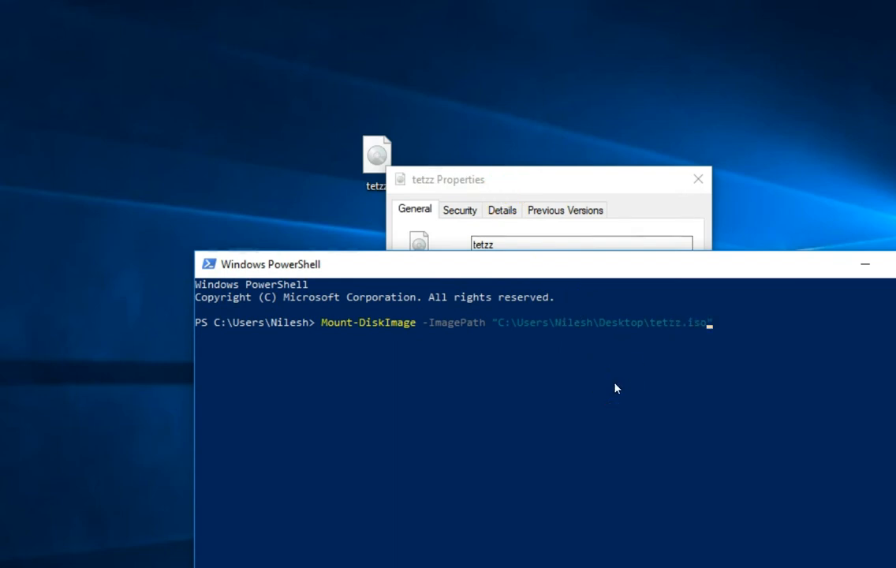
{"action": "key", "text": "Return"}
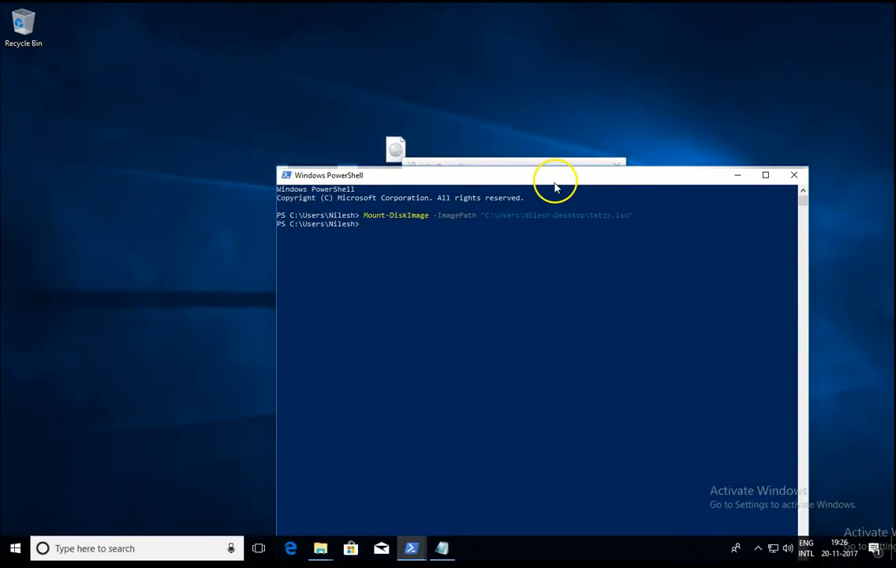
View the mounted drives under This PC, then rerun Mount-DiskImage to add drives G: and H:
{"action": "left_click", "coordinate": [319, 547]}
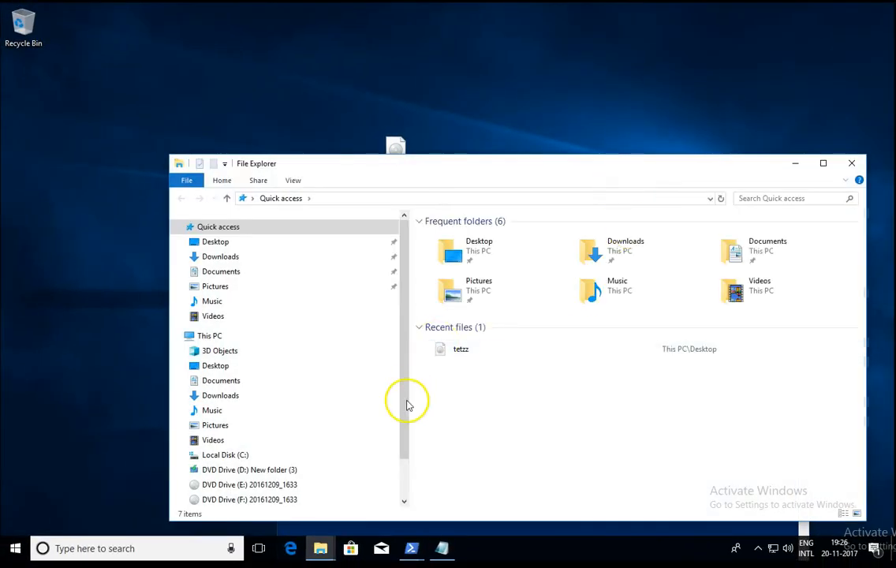
{"action": "mouse_move", "coordinate": [574, 198]}
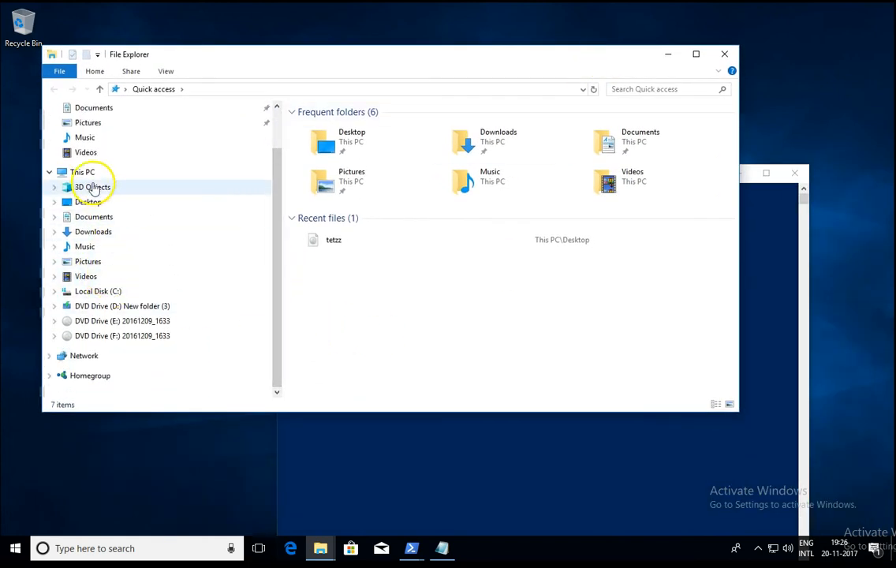
{"action": "left_click", "coordinate": [82, 171]}
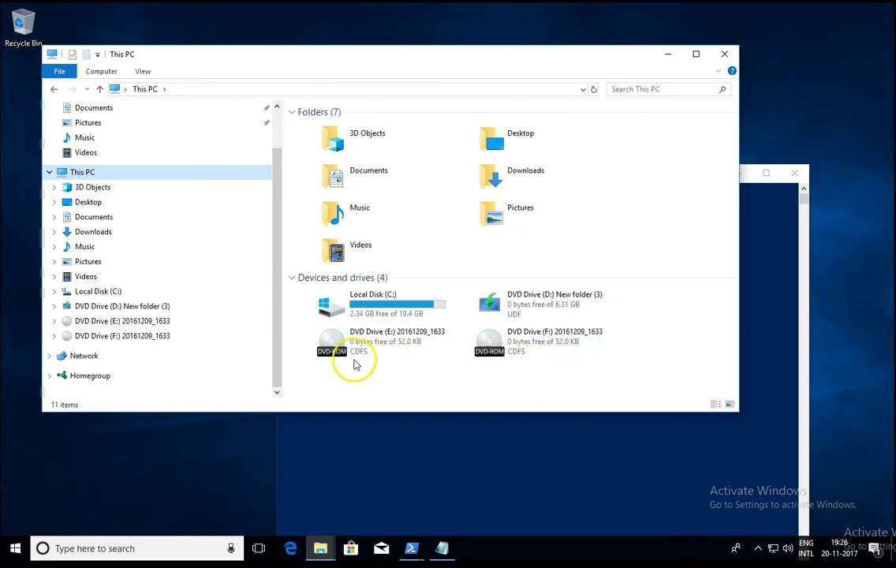
{"action": "left_click", "coordinate": [410, 549]}
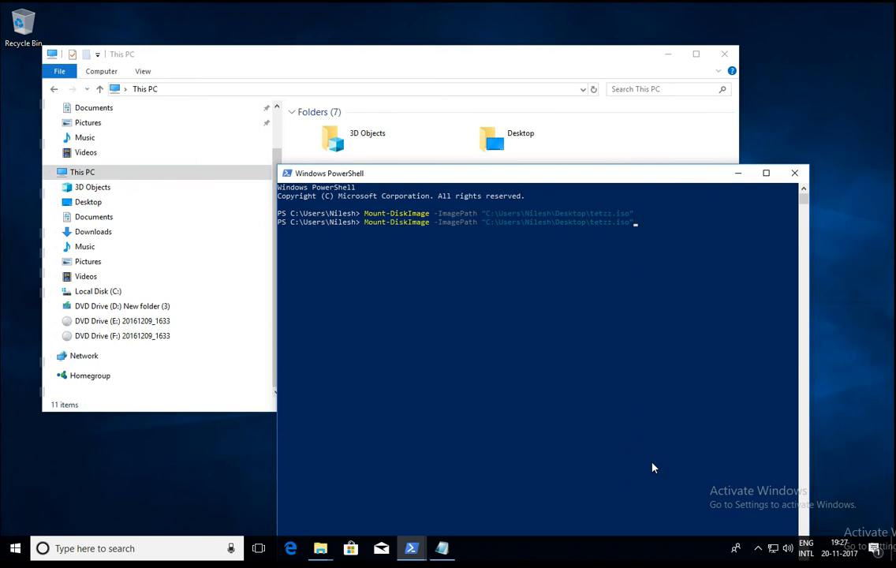
{"action": "key", "text": "Return"}
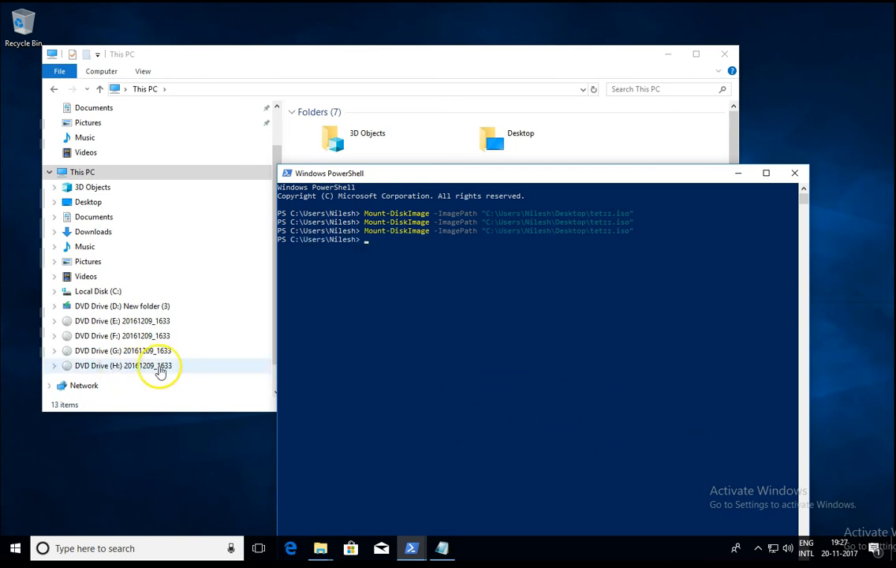
{"action": "mouse_move", "coordinate": [186, 376]}
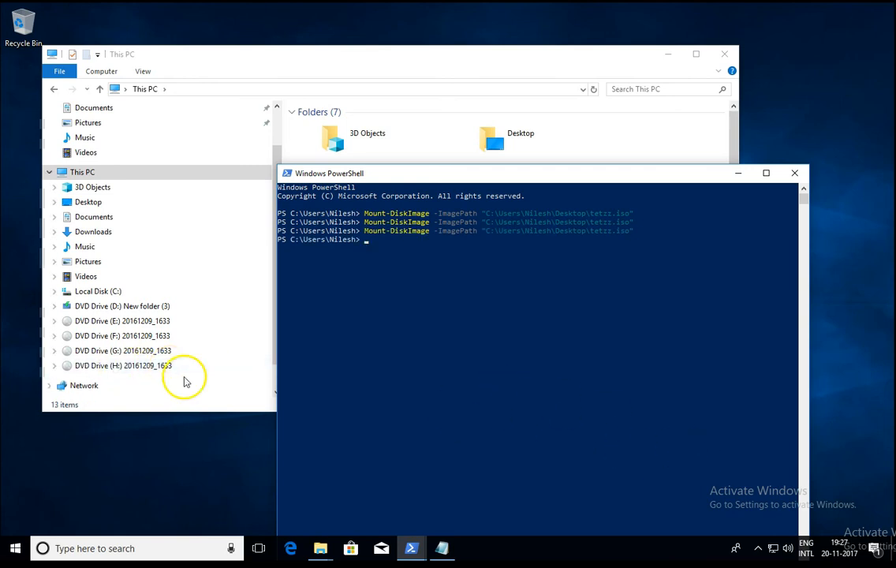
{"action": "mouse_move", "coordinate": [186, 379]}
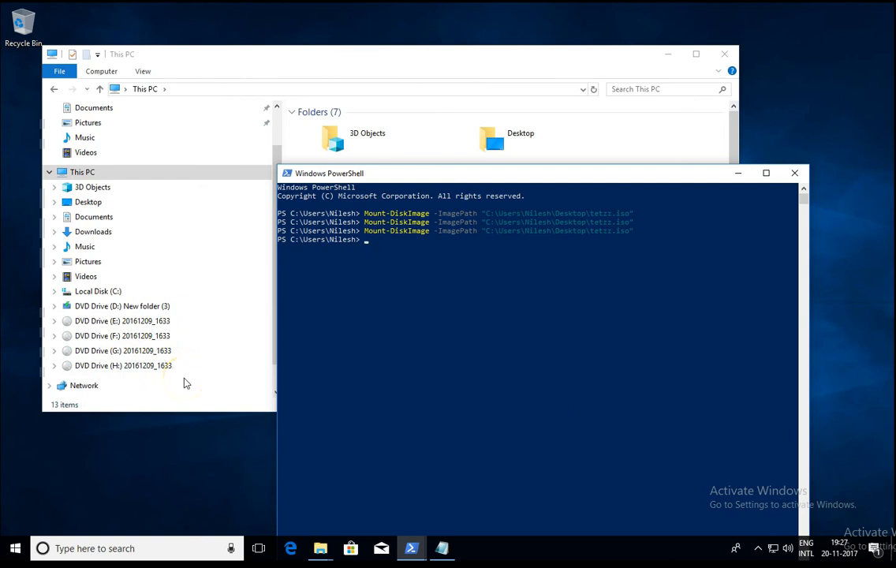
Eject the mounted 20161209_1633 image drives, leaving only Local Disk C: and DVD drive D:
{"action": "right_click", "coordinate": [123, 366]}
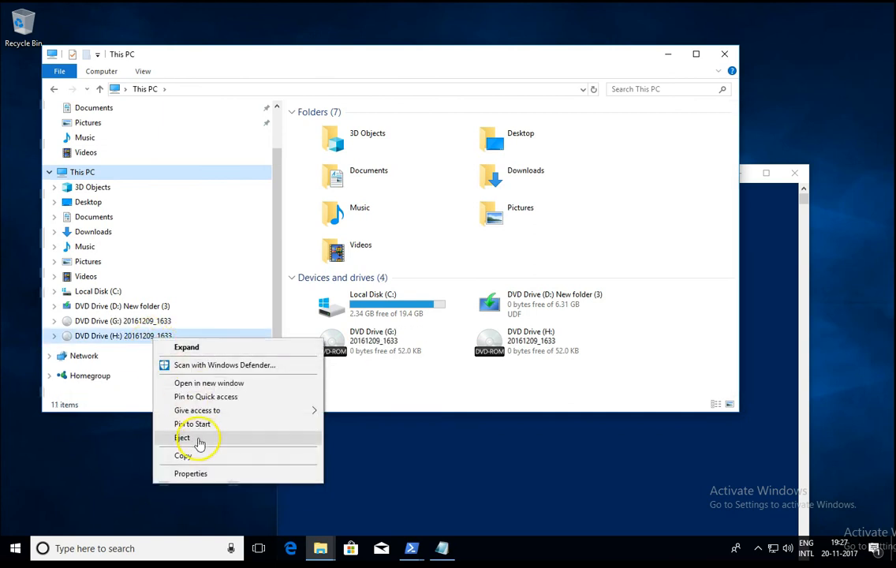
{"action": "left_click", "coordinate": [183, 438]}
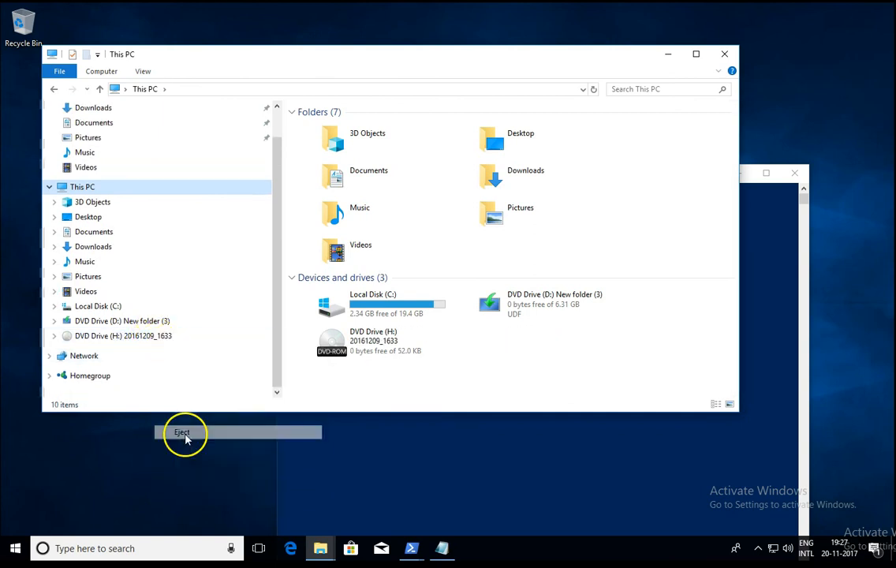
{"action": "left_click", "coordinate": [183, 432]}
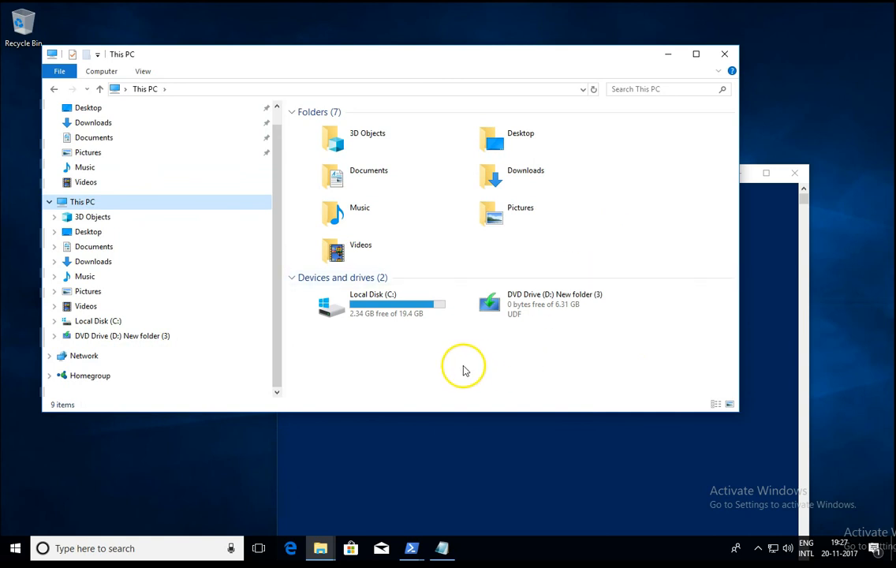
{"action": "mouse_move", "coordinate": [444, 377]}
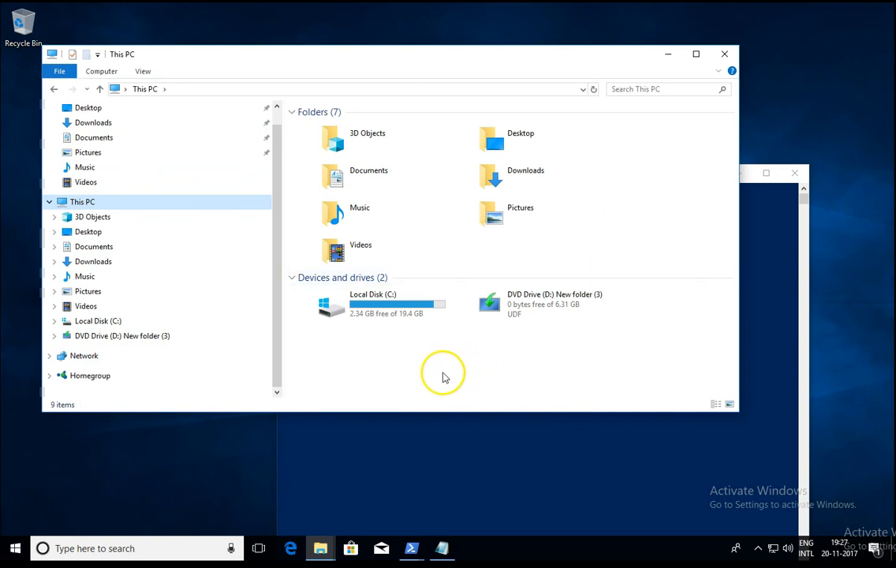
{"action": "mouse_move", "coordinate": [455, 372]}
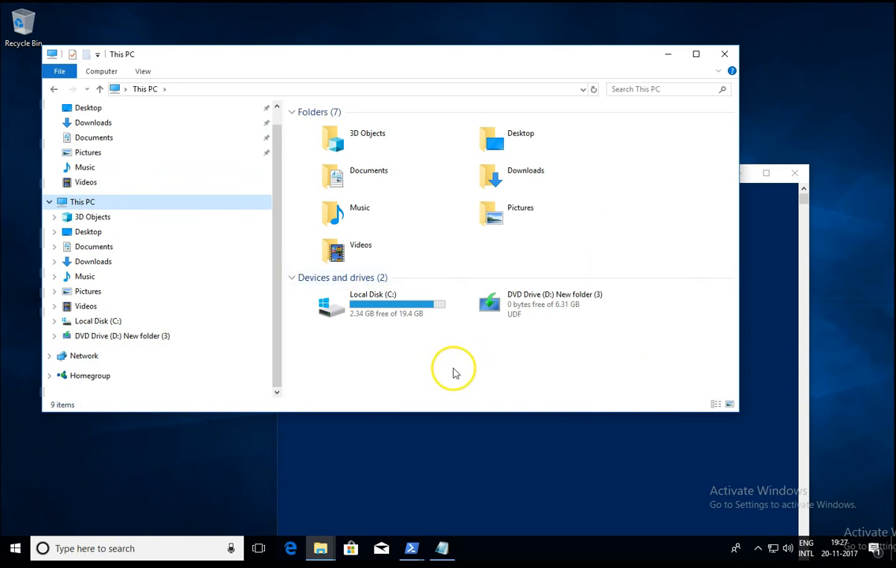